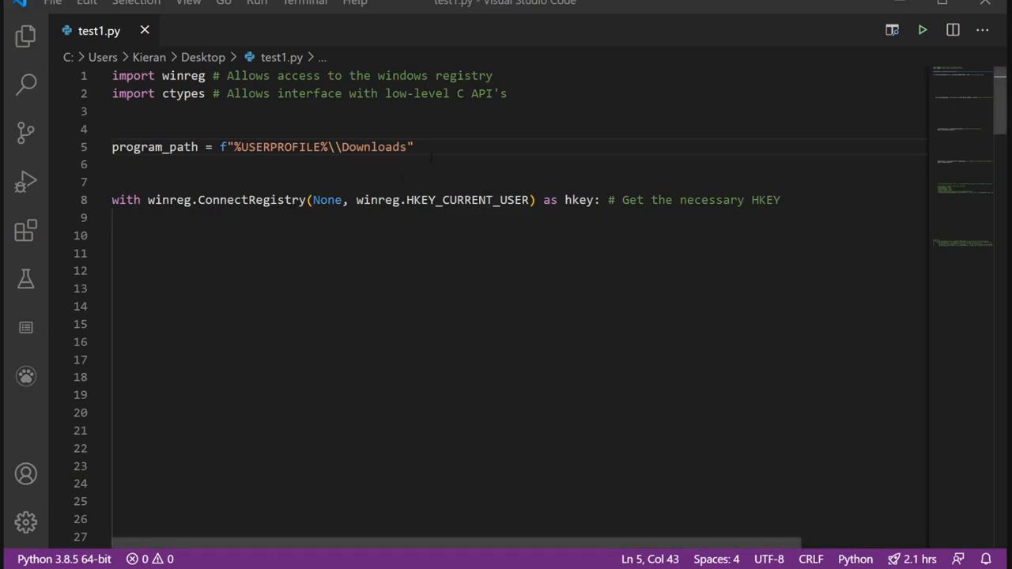
Collapse the HKEY_CURRENT_USER branch in the Registry Editor tree.
left_click(414, 146)
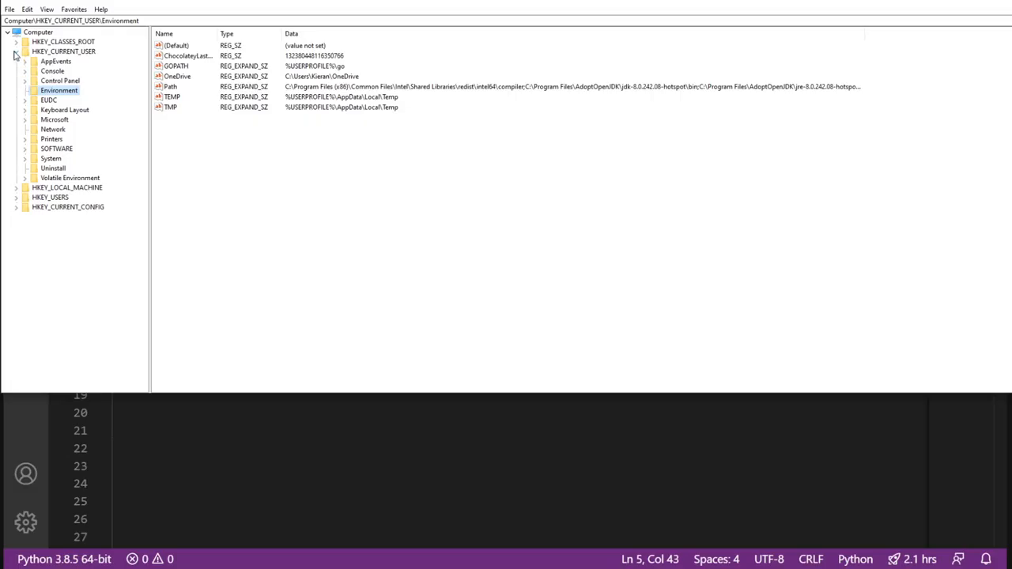
left_click(18, 50)
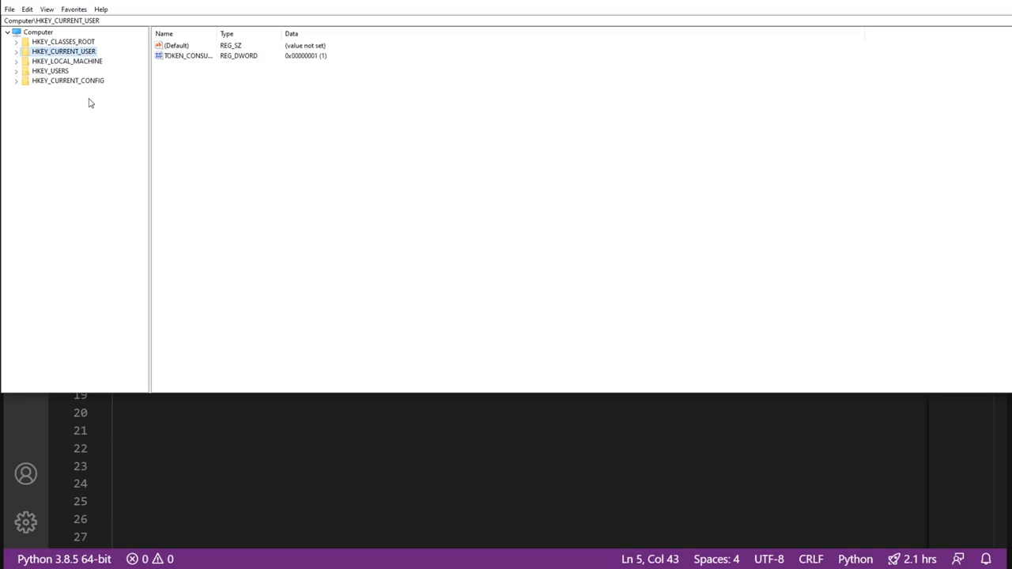
mouse_move(119, 69)
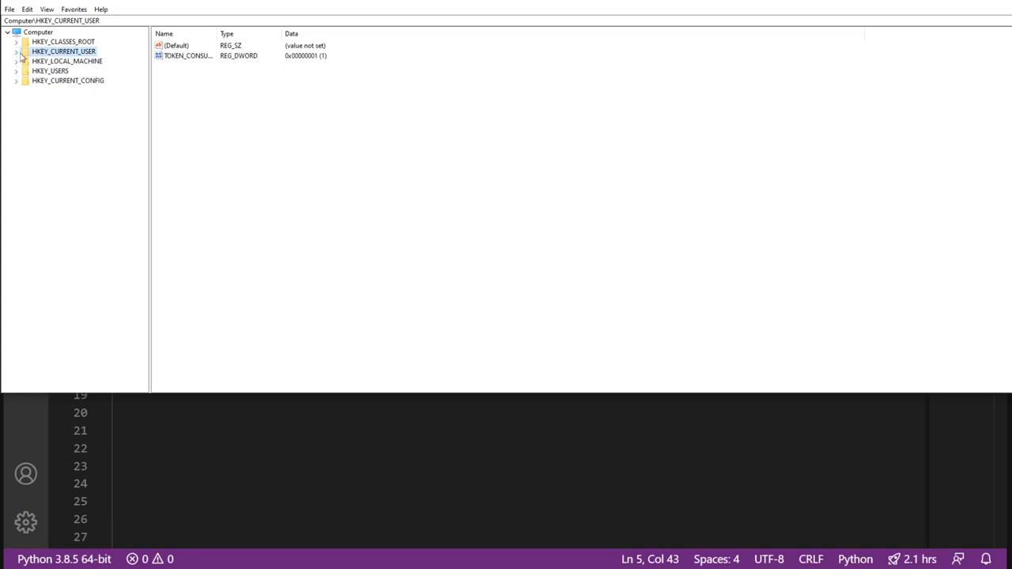
left_click(16, 51)
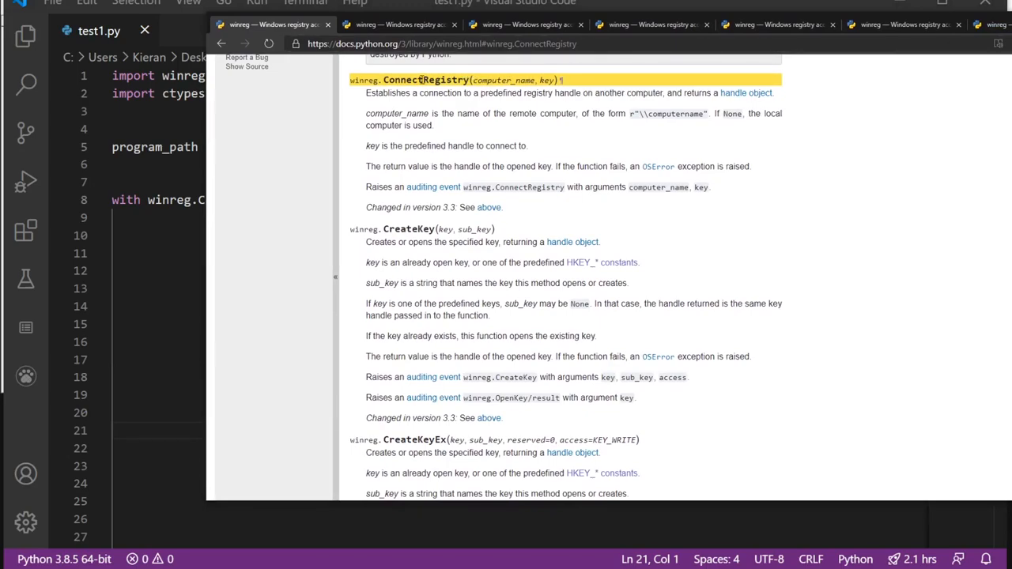
mouse_move(521, 79)
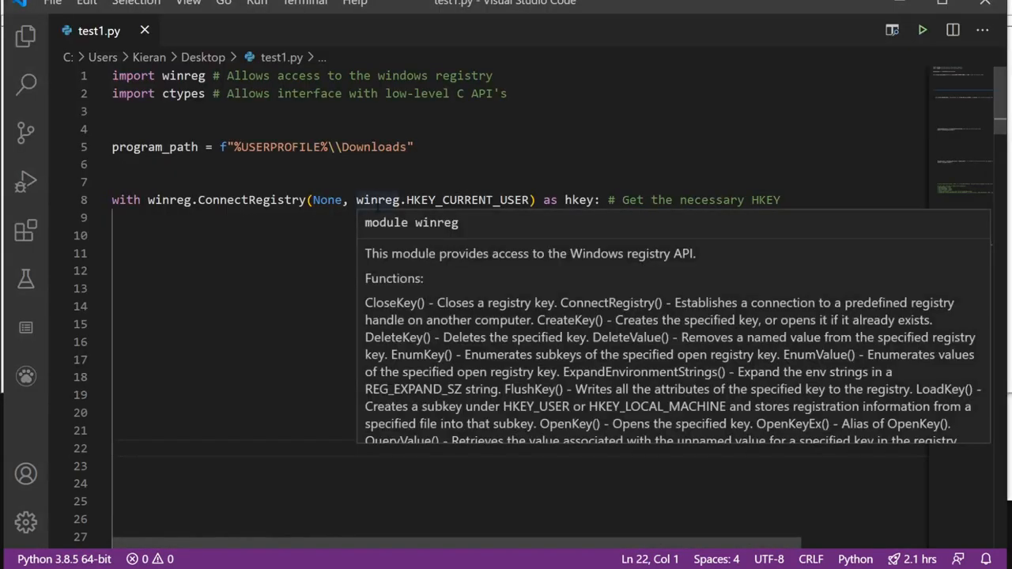
mouse_move(446, 199)
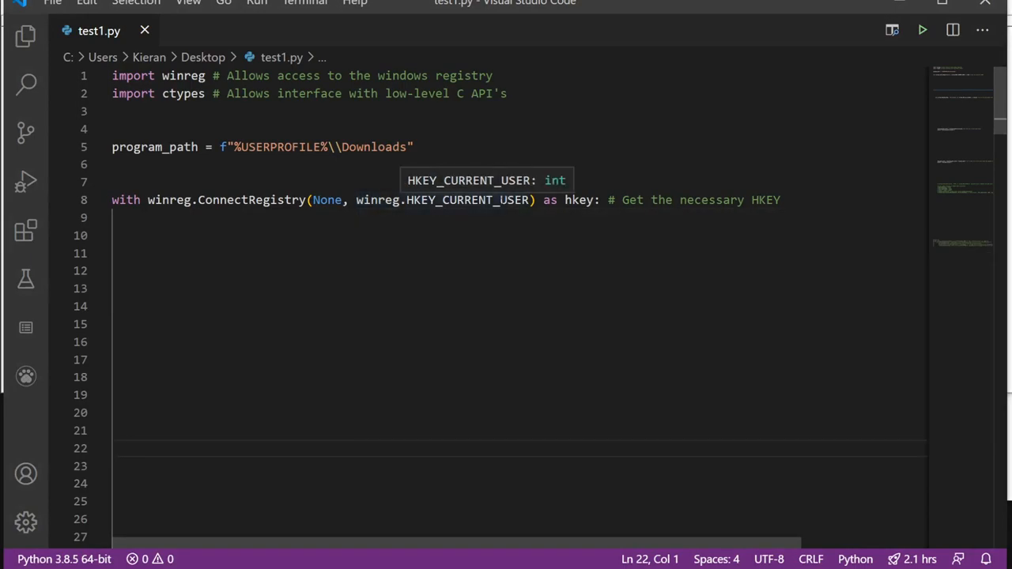
mouse_move(294, 253)
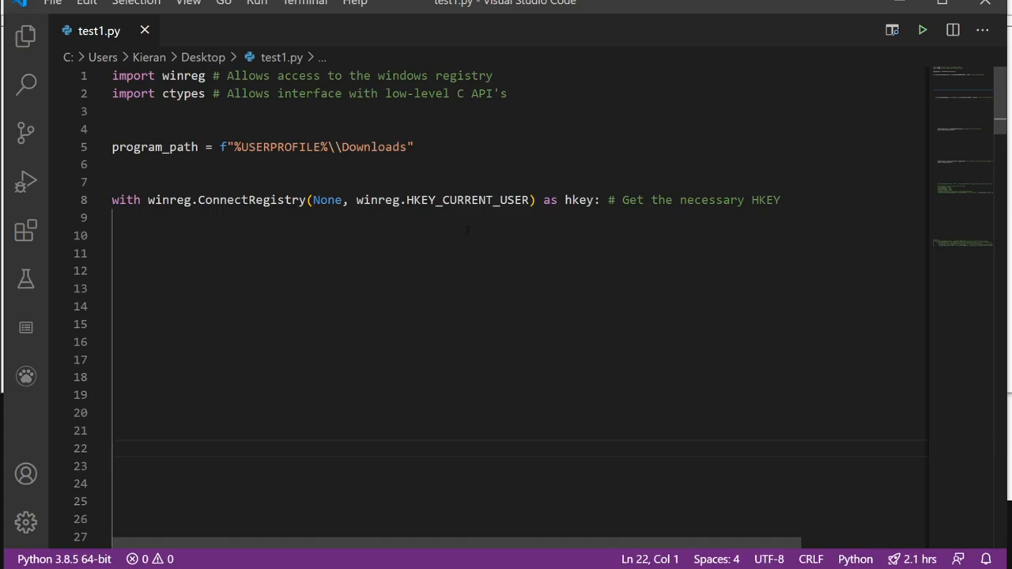
Select lines 8 onward in the editor before starting the nested with winreg statement.
left_click_drag(114, 218, 114, 324)
type("with winr")
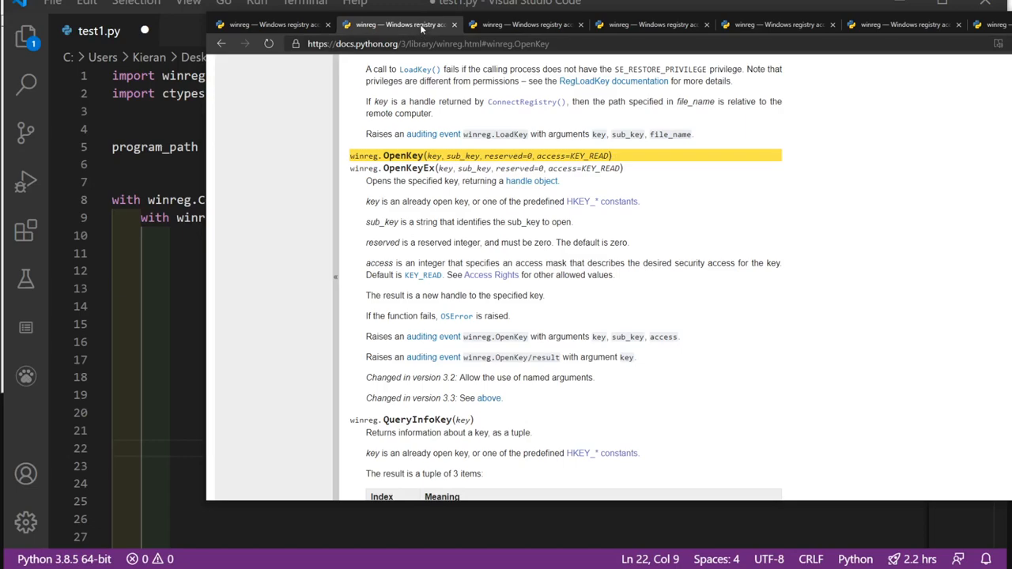
Bring up the winreg documentation page at the OpenKey and OpenKeyEx entry.
left_click(525, 26)
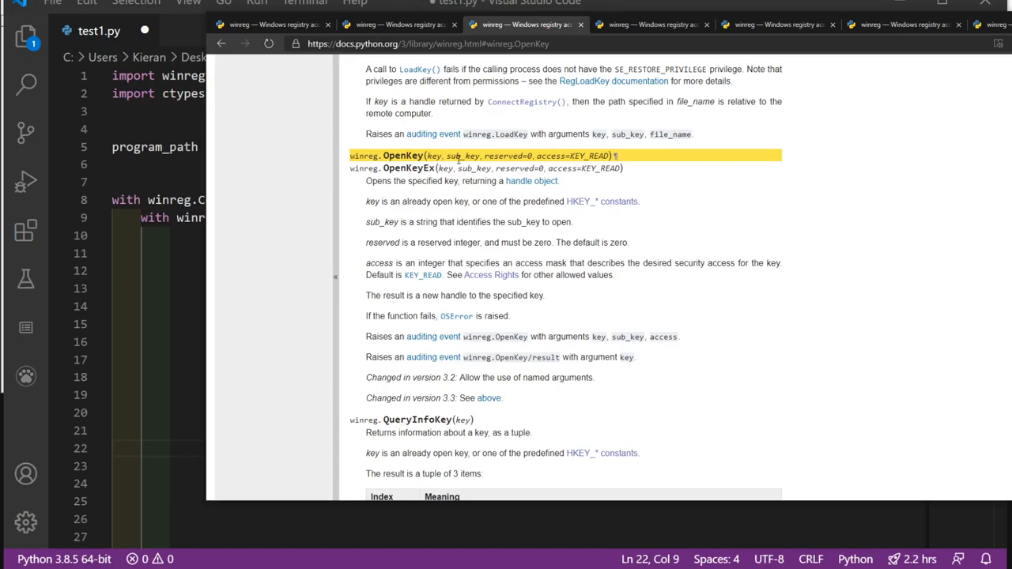
mouse_move(563, 158)
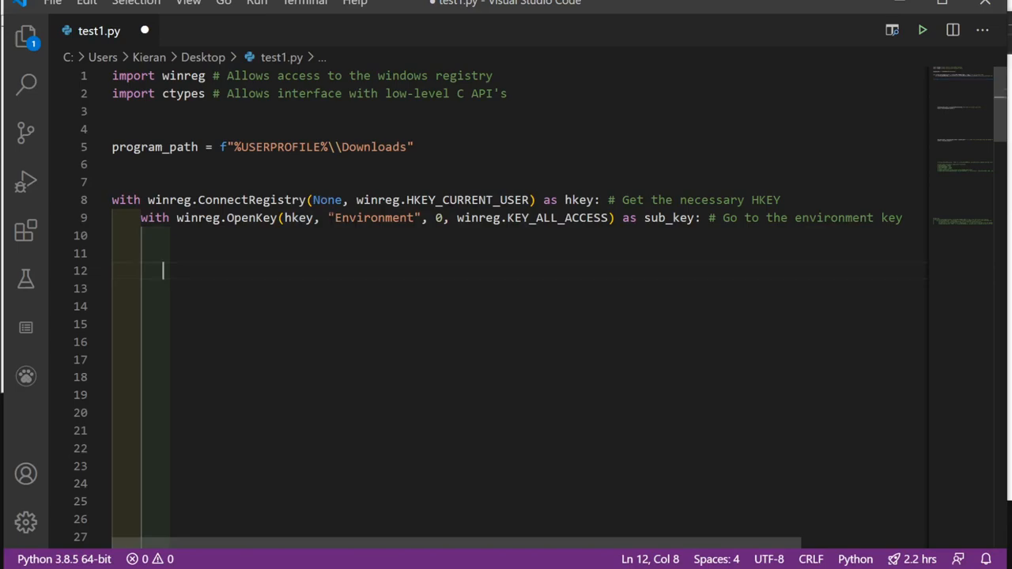
Finish the OpenKey line and remove the scratch open("") line from the script.
double_click(374, 218)
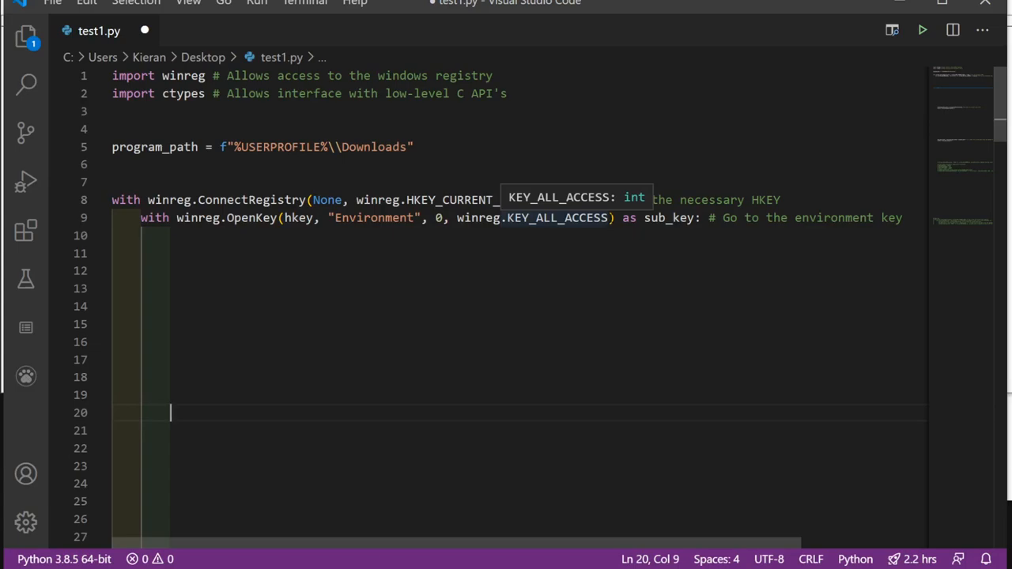
mouse_move(168, 200)
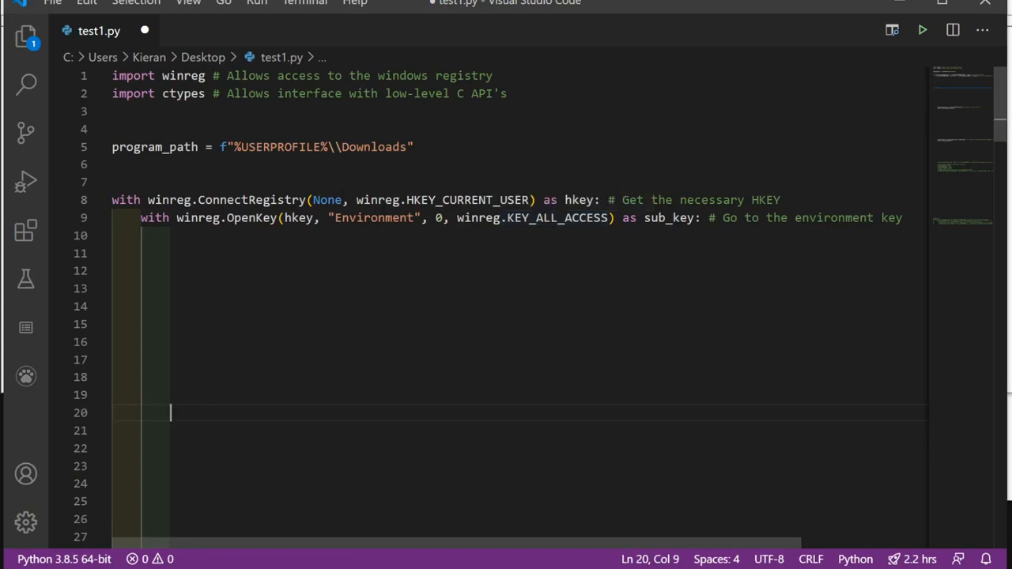
type("open(\"\")")
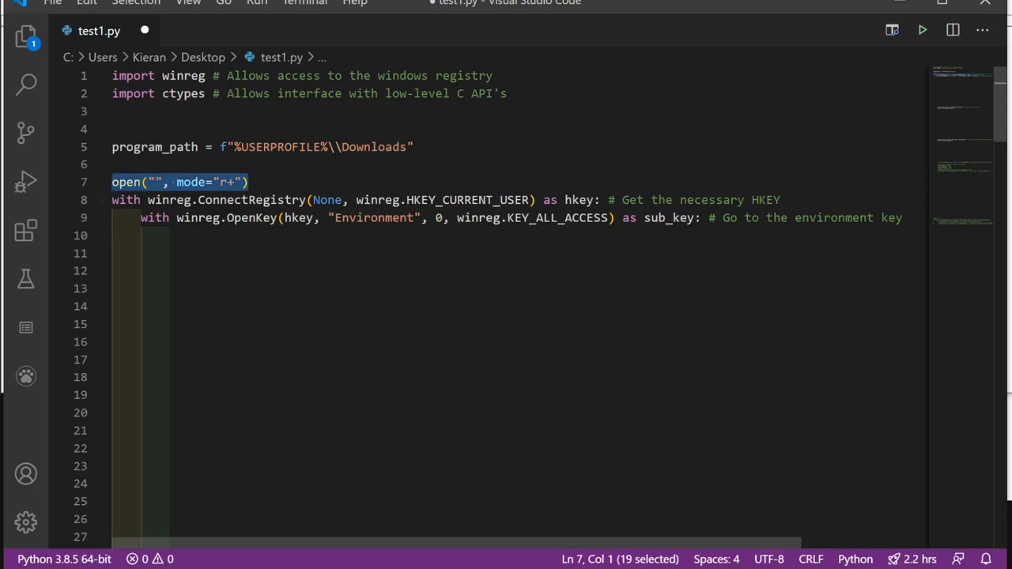
key("Delete")
type("existing_path_value = winreg.EnumValue(sub_key, 3) # Grab the current path value")
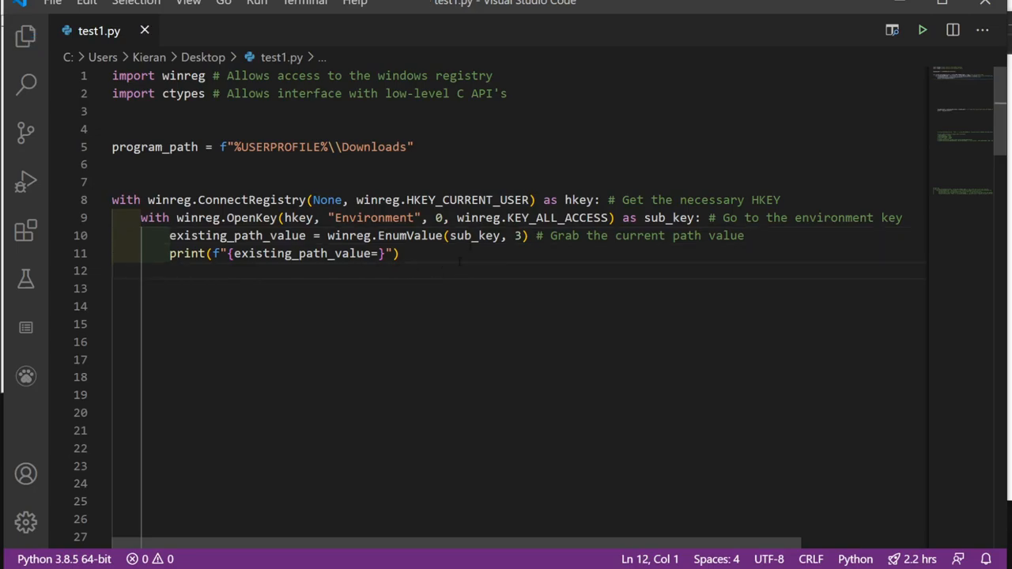
mouse_move(408, 234)
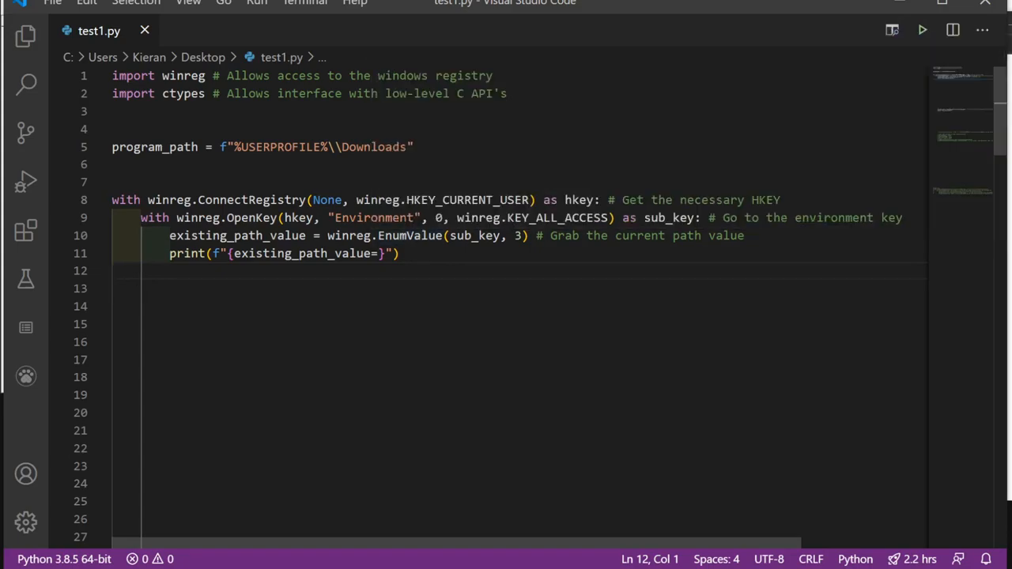
mouse_move(410, 234)
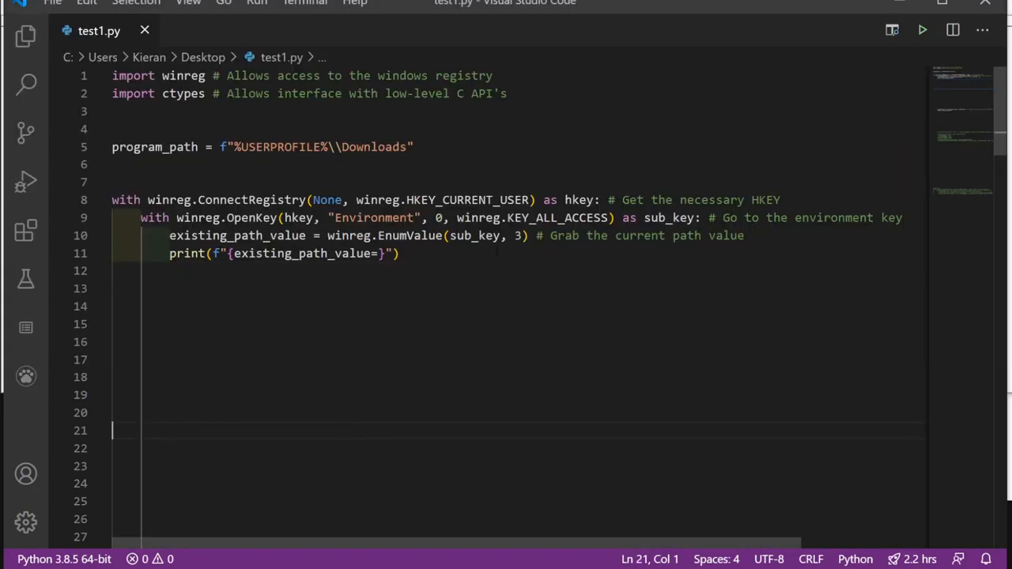
double_click(517, 236)
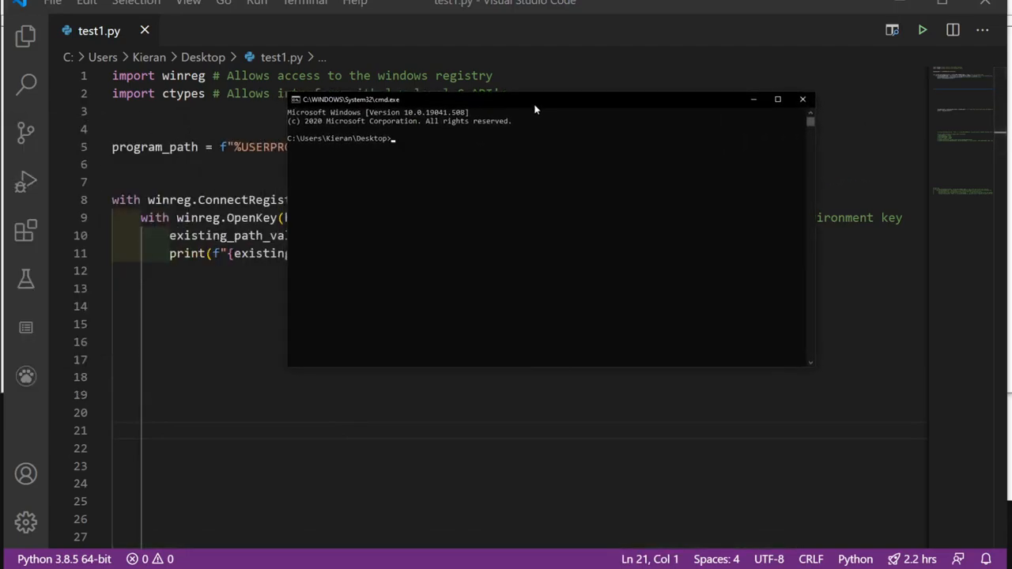
Run python test1.py, then index the EnumValue result with [1] on line 10.
type("python test1.py")
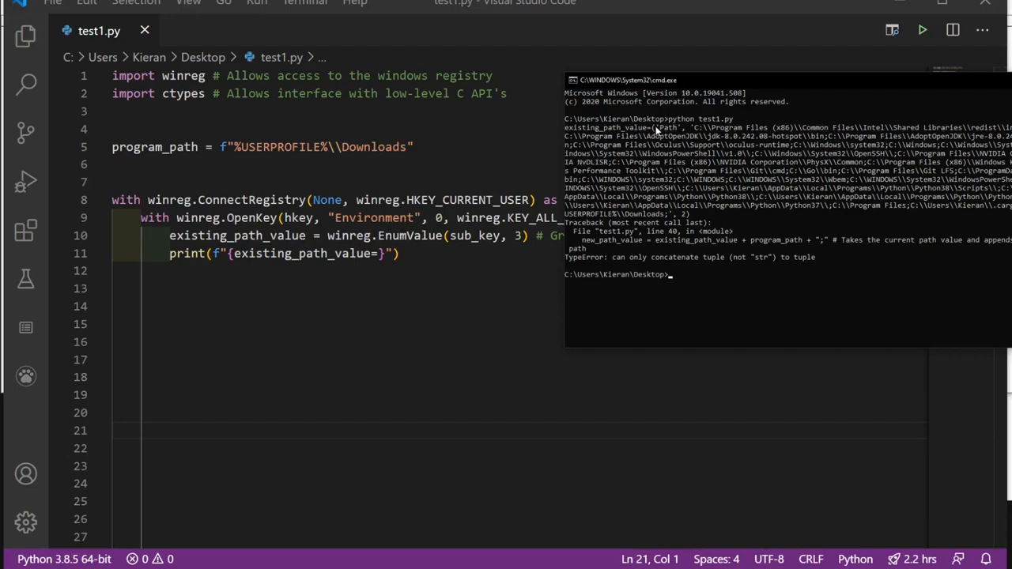
double_click(668, 127)
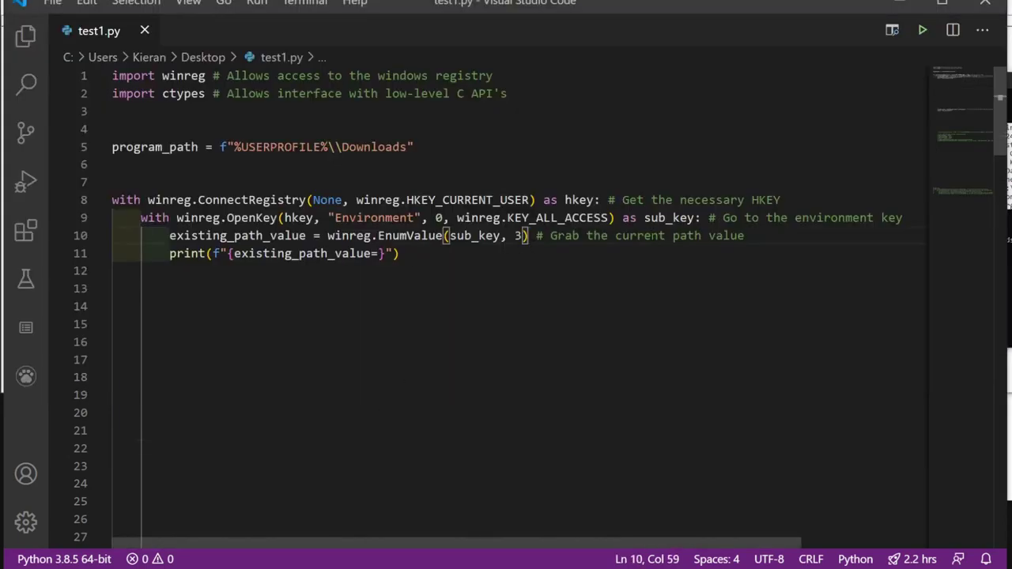
type("[1]")
type("python test1.py")
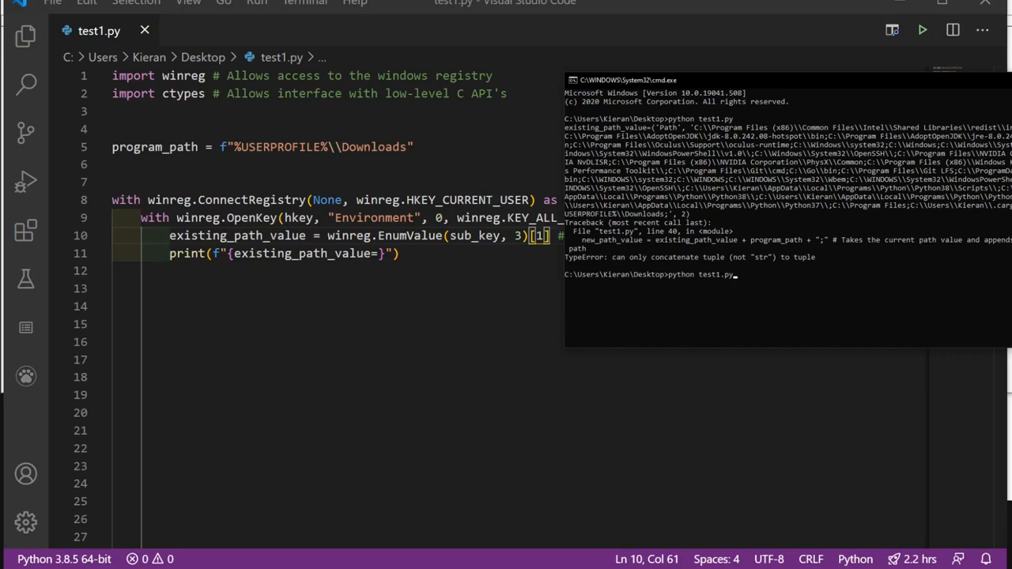
mouse_move(721, 266)
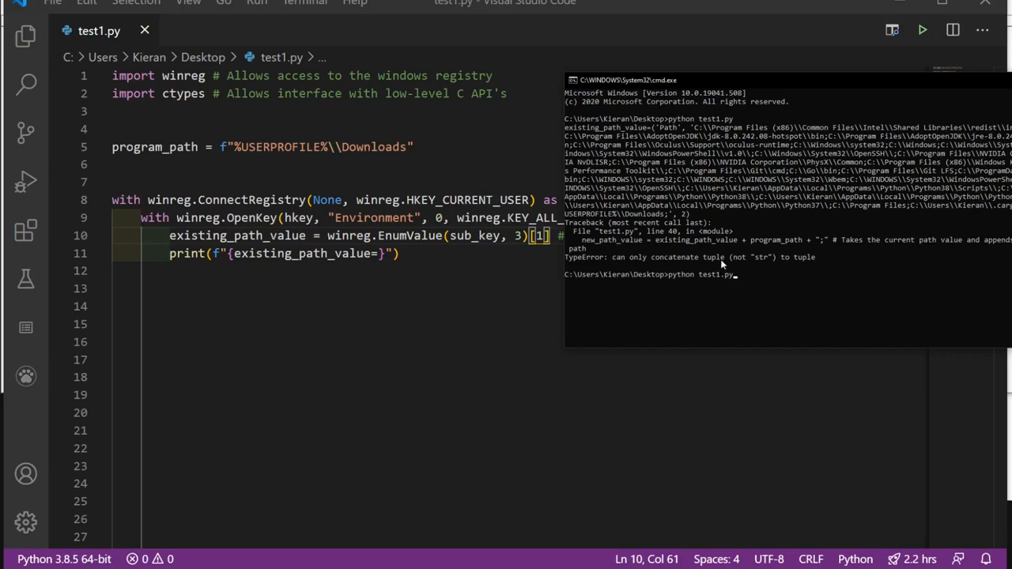
Rerun test1.py and change program_path from Downloads to Documents.
key("Return")
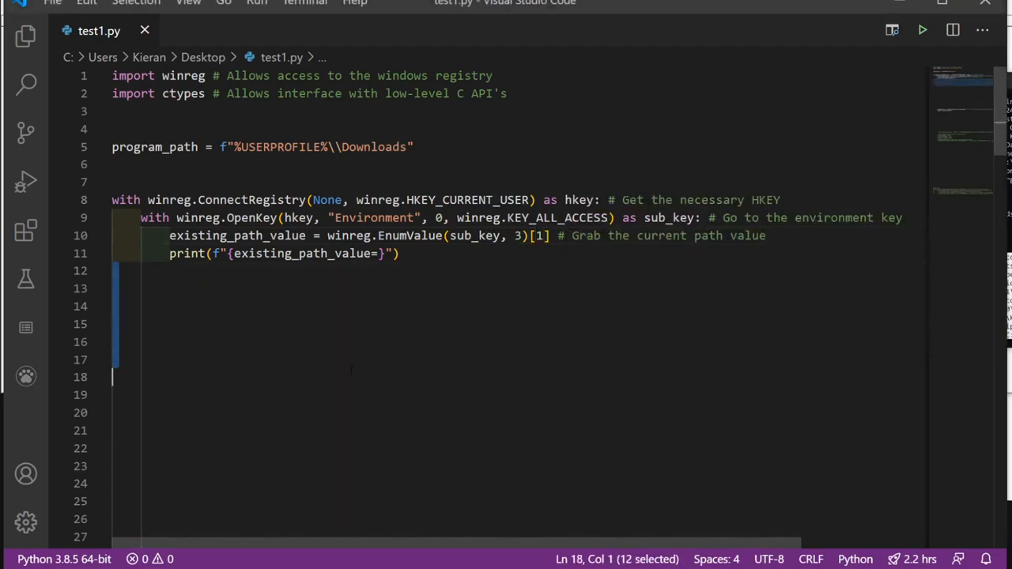
scroll("down", 3)
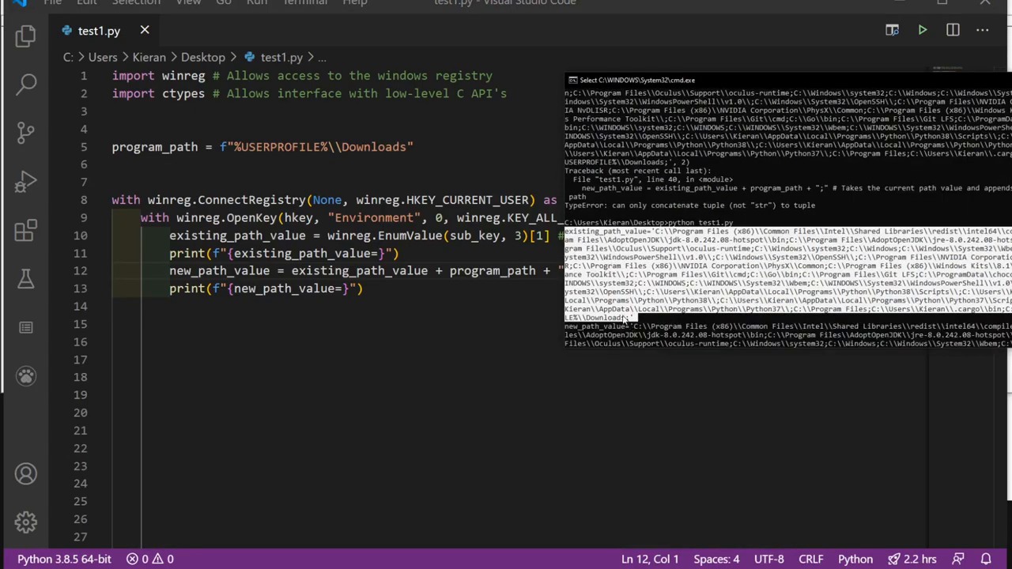
double_click(374, 146)
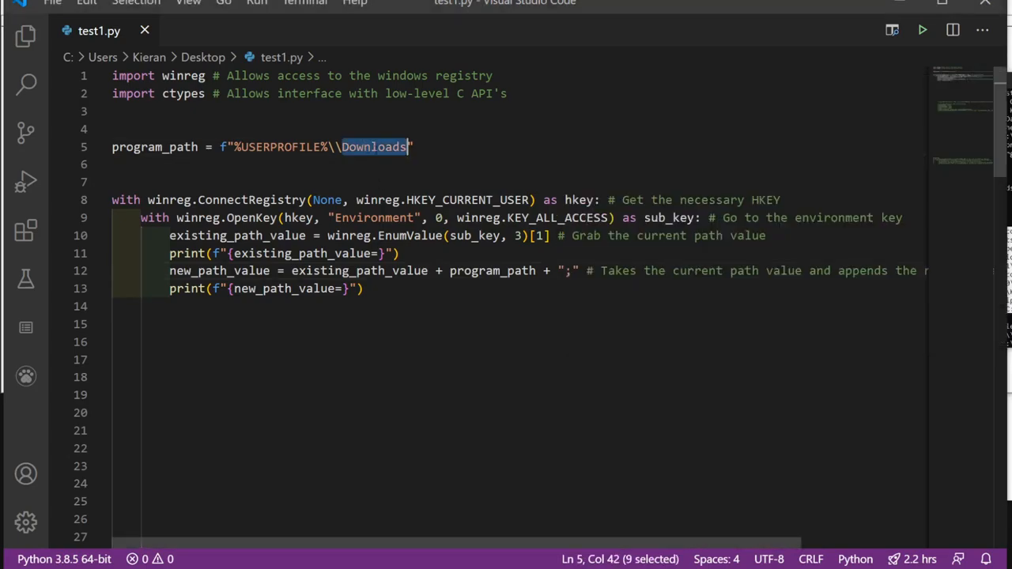
type("Documents")
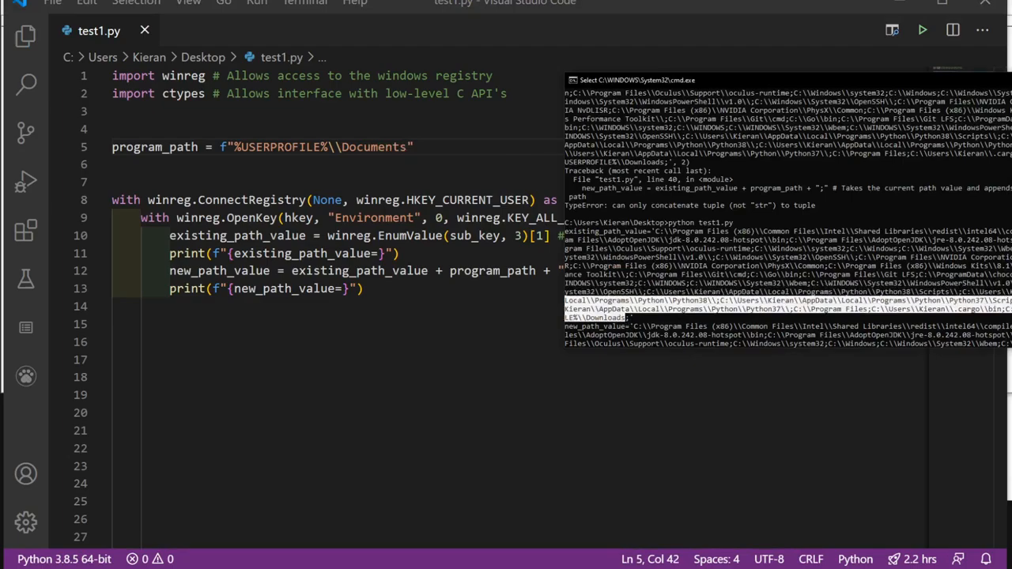
scroll("down", 3)
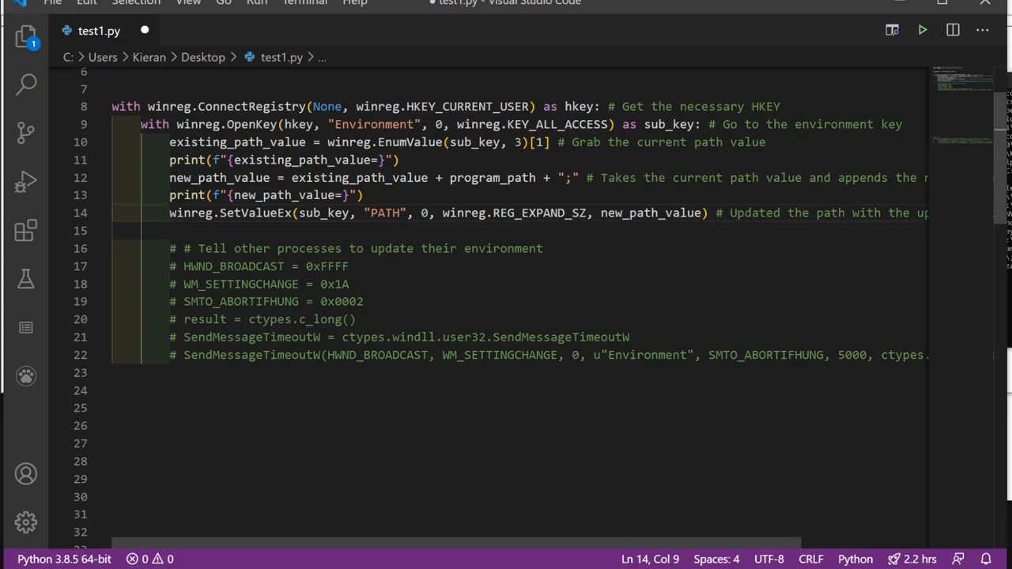
scroll("up", 3)
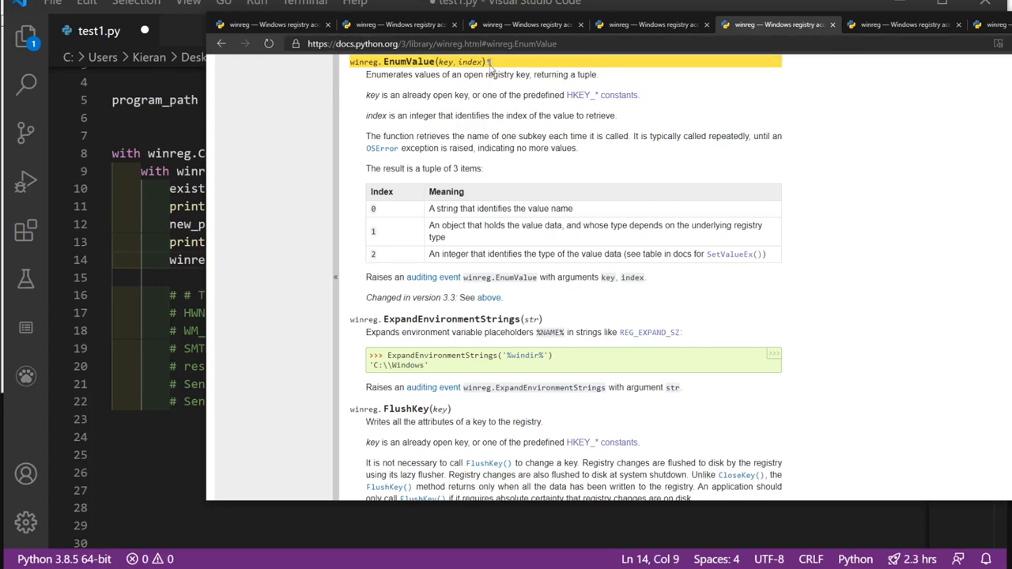
Select the value argument in the SetValueEx signature of the winreg docs.
left_click(902, 24)
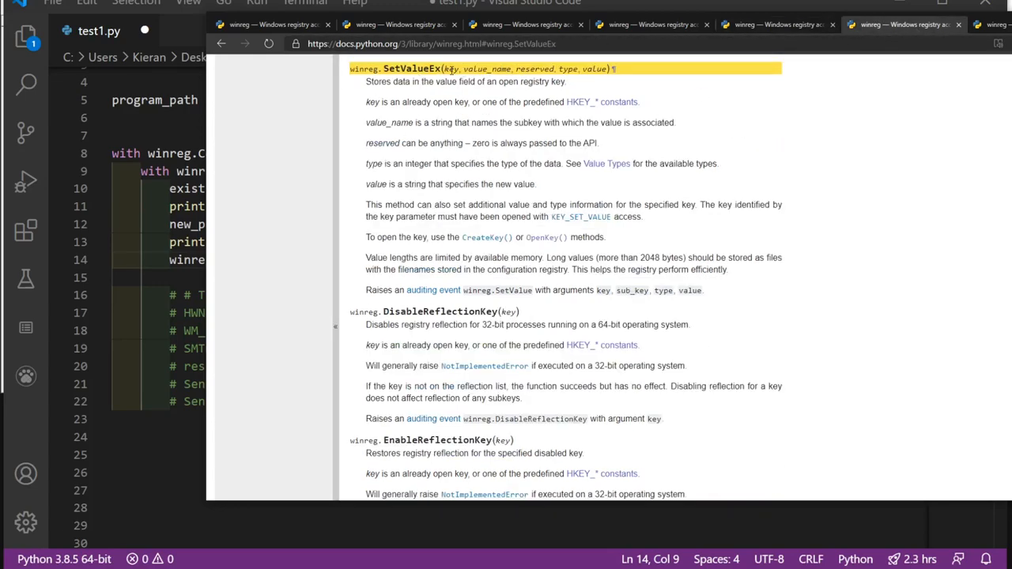
double_click(449, 69)
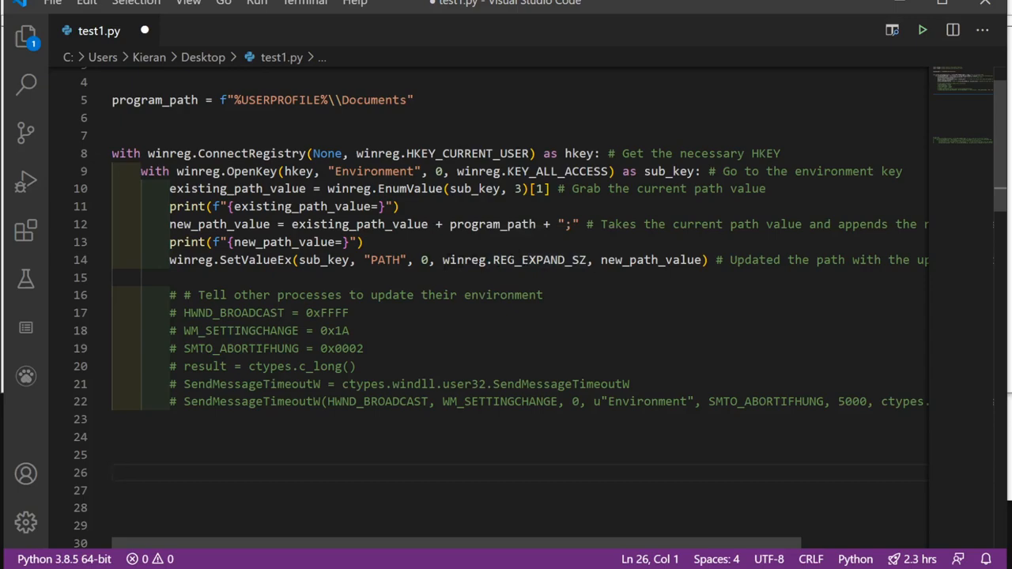
mouse_move(25, 84)
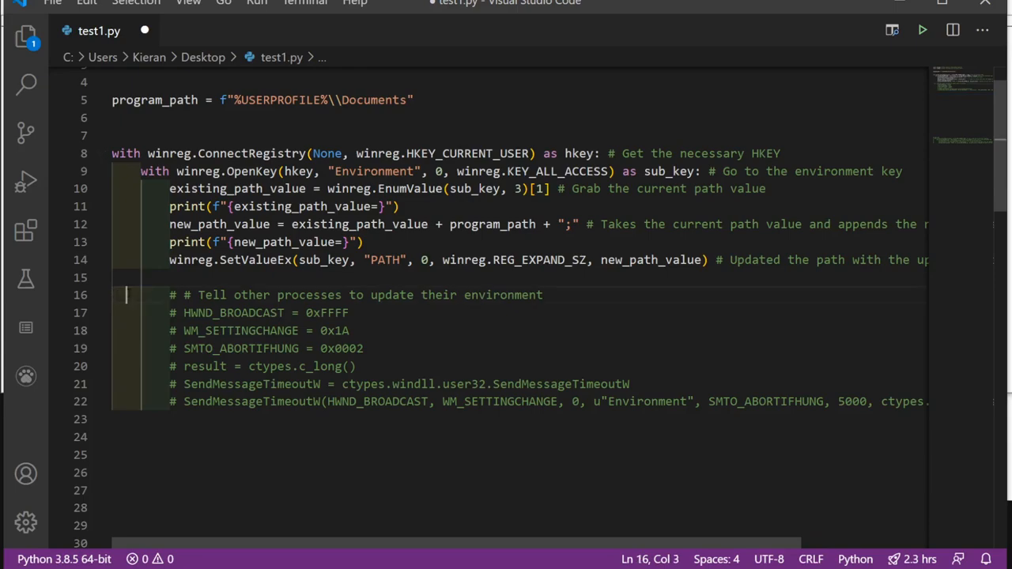
Uncomment the 'Tell other processes to update their environment' broadcast block.
left_click_drag(126, 296, 184, 313)
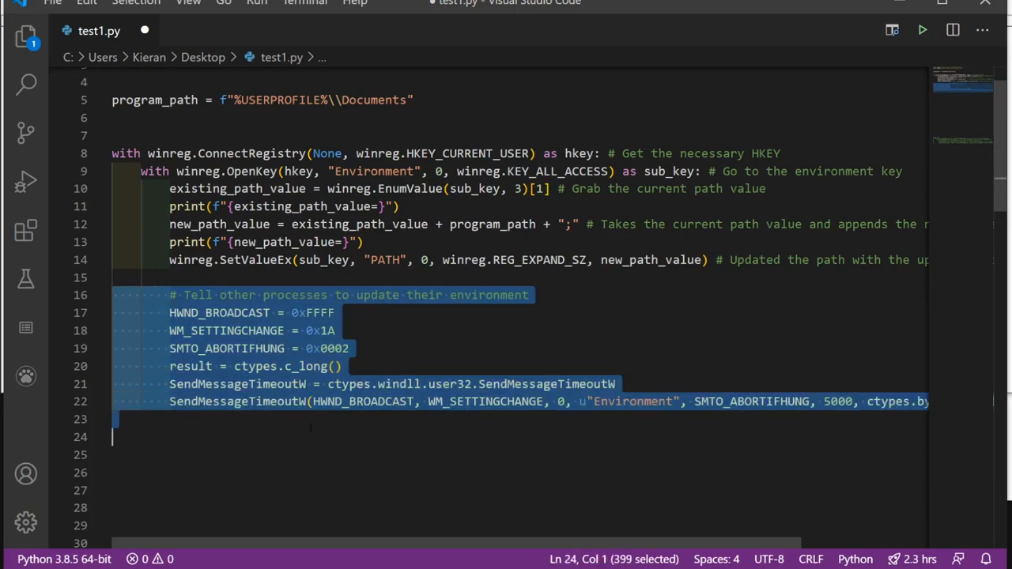
left_click(339, 367)
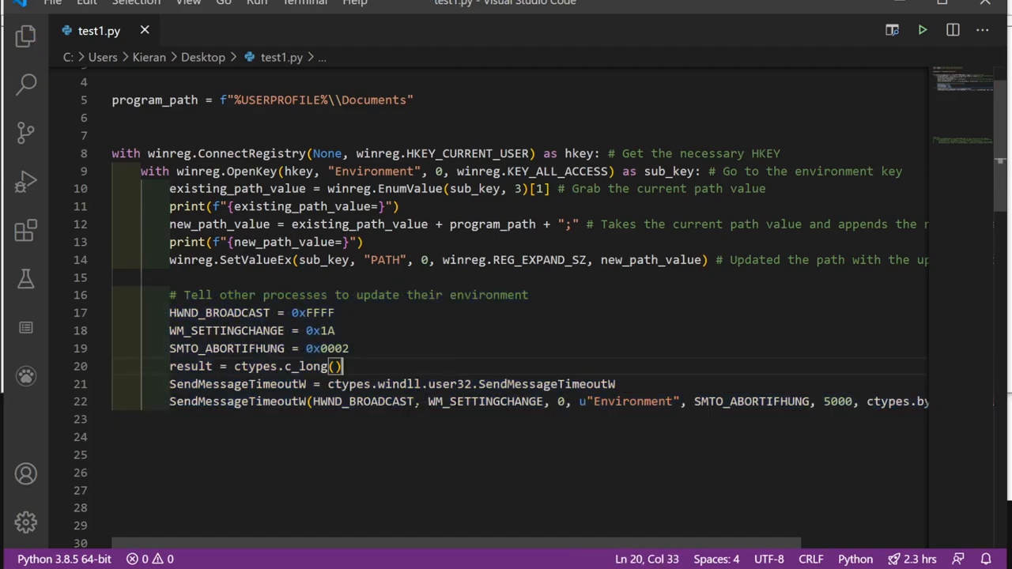
scroll("up", 3)
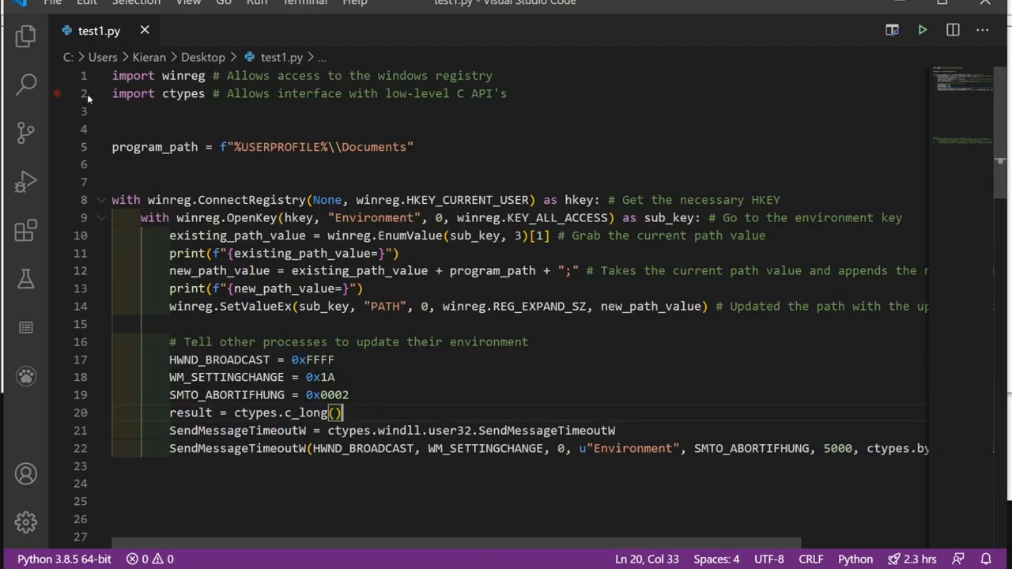
left_click(57, 94)
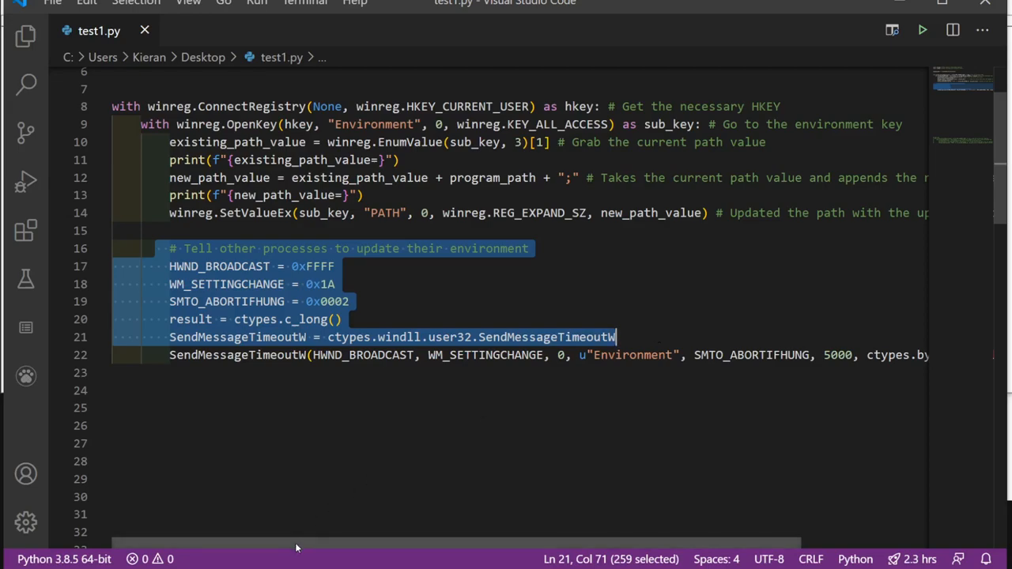
scroll("left", 3)
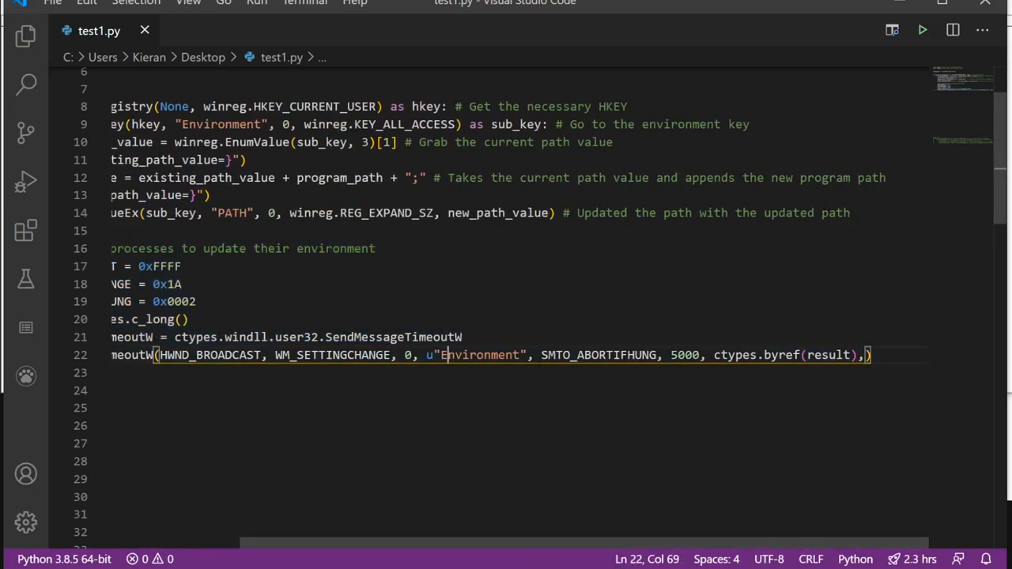
Select the word Environment in the broadcast call, trimming off the closing quote.
double_click(481, 355)
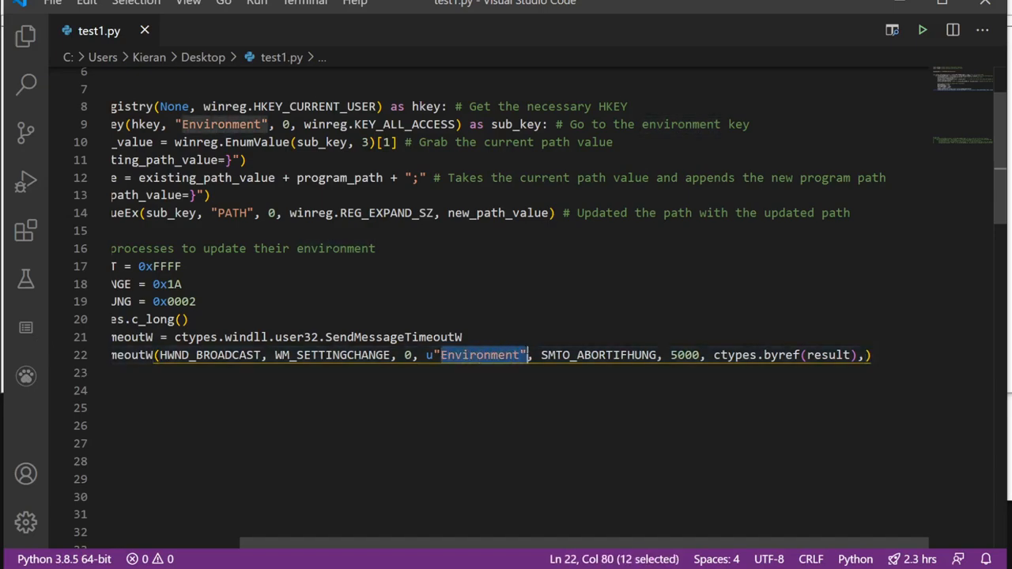
key("shift+left")
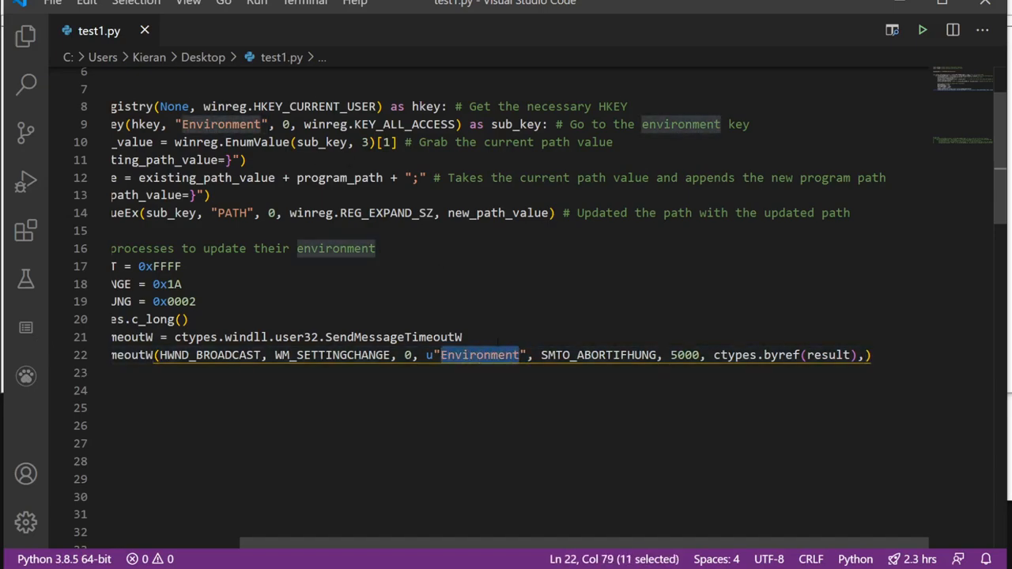
scroll("left", 3)
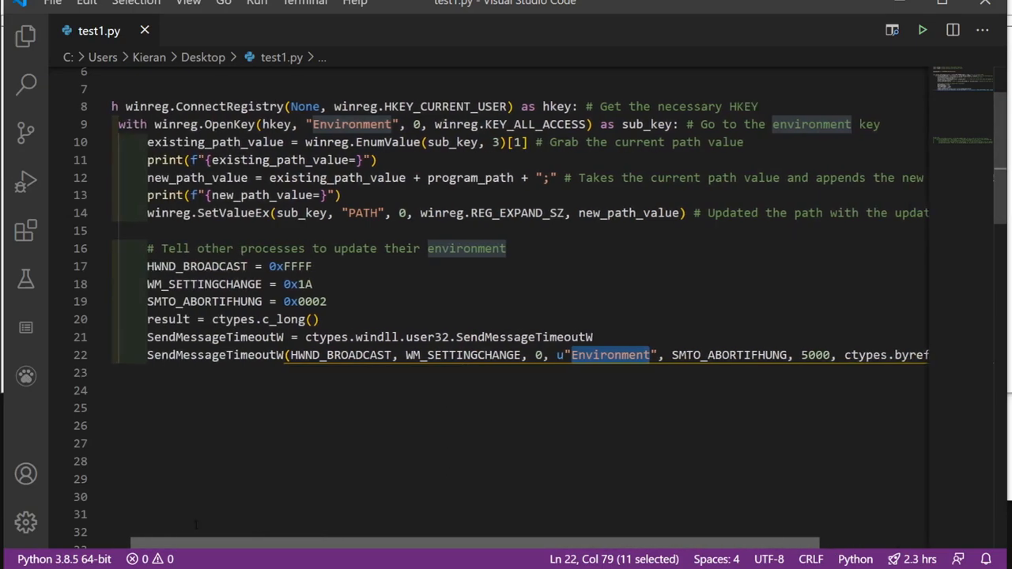
scroll("left", 3)
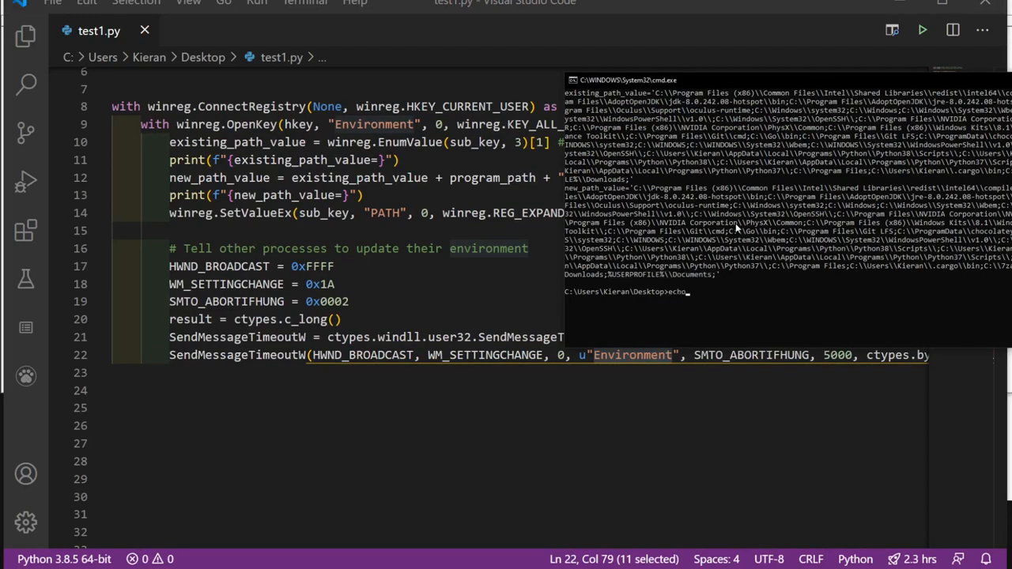
Enter %PATH% after echo at the Desktop Command Prompt.
type("%PA")
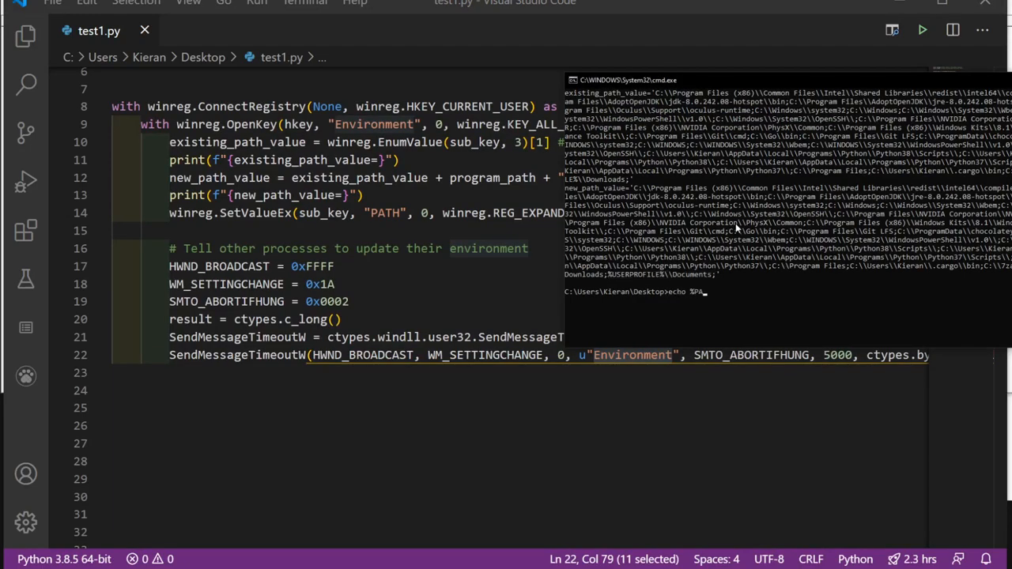
type("TH")
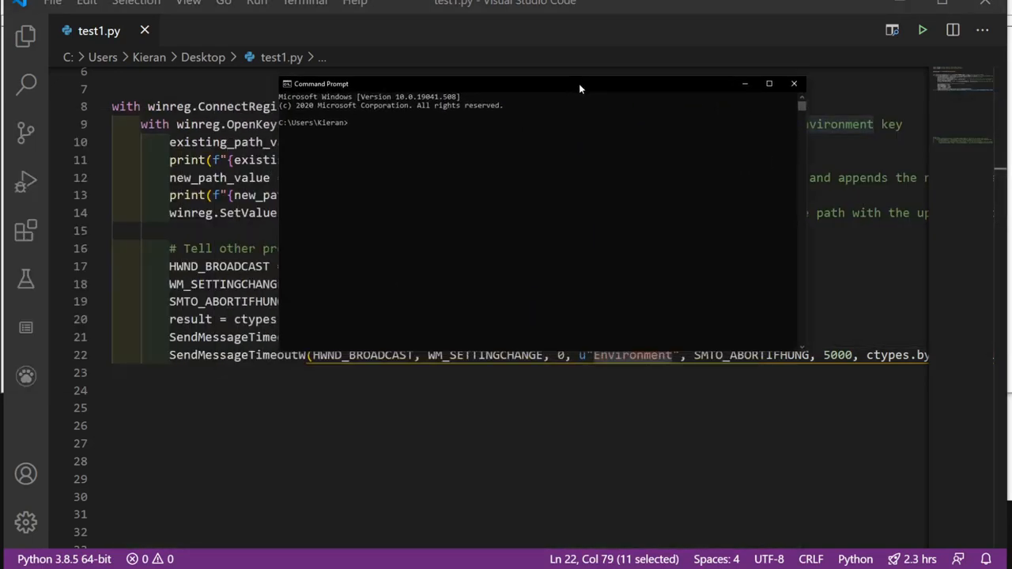
Run echo %PATH% in a fresh Command Prompt window.
type("echo")
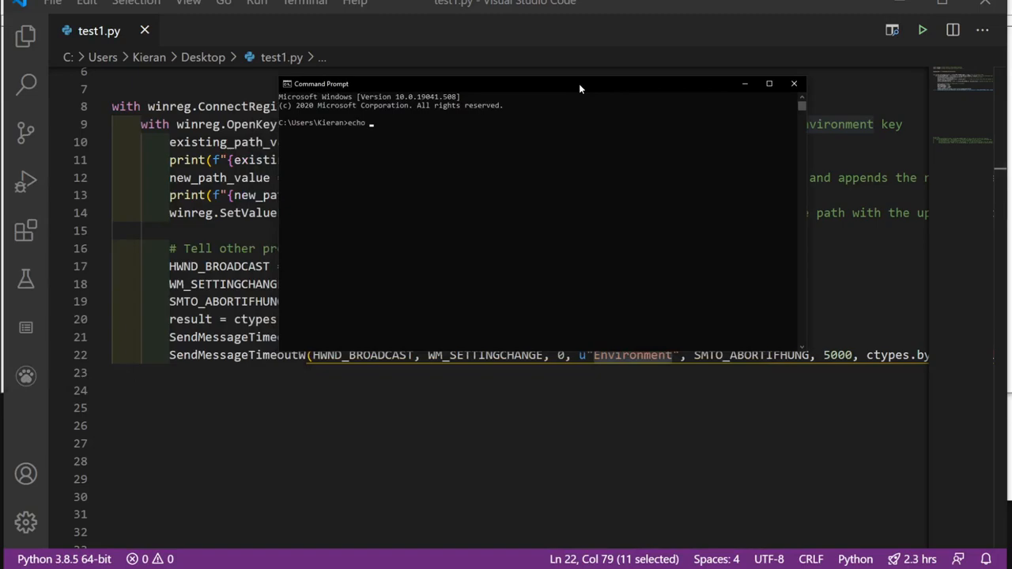
type("%PATH%")
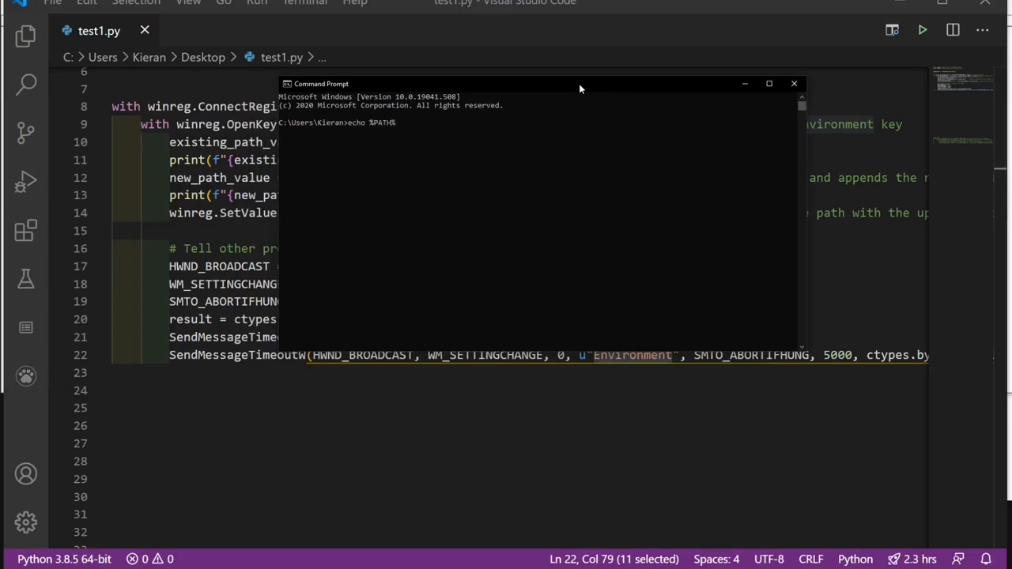
key("Return")
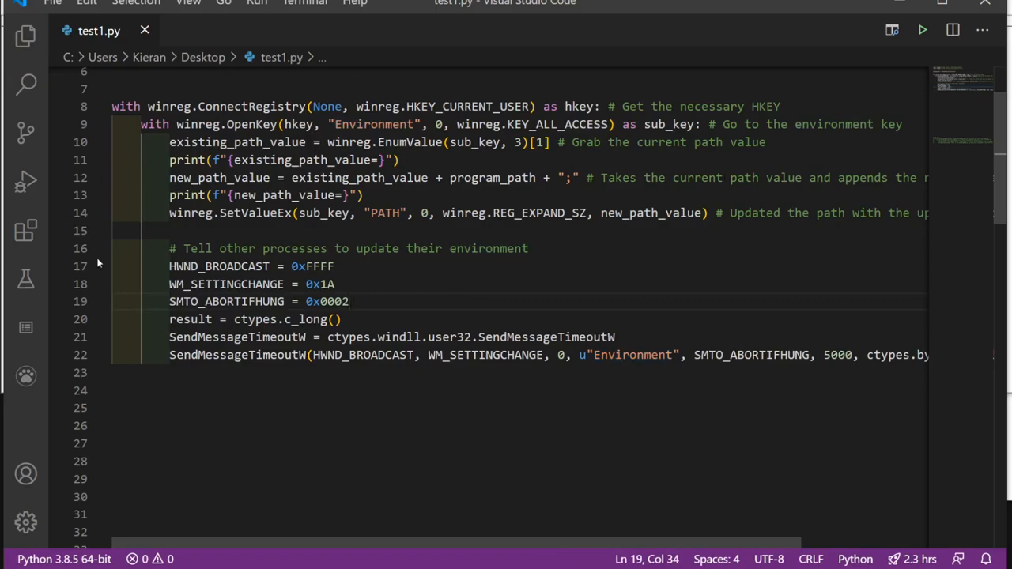
Return to the winreg documentation and scroll up to the QueryValue entries.
scroll("up", 3)
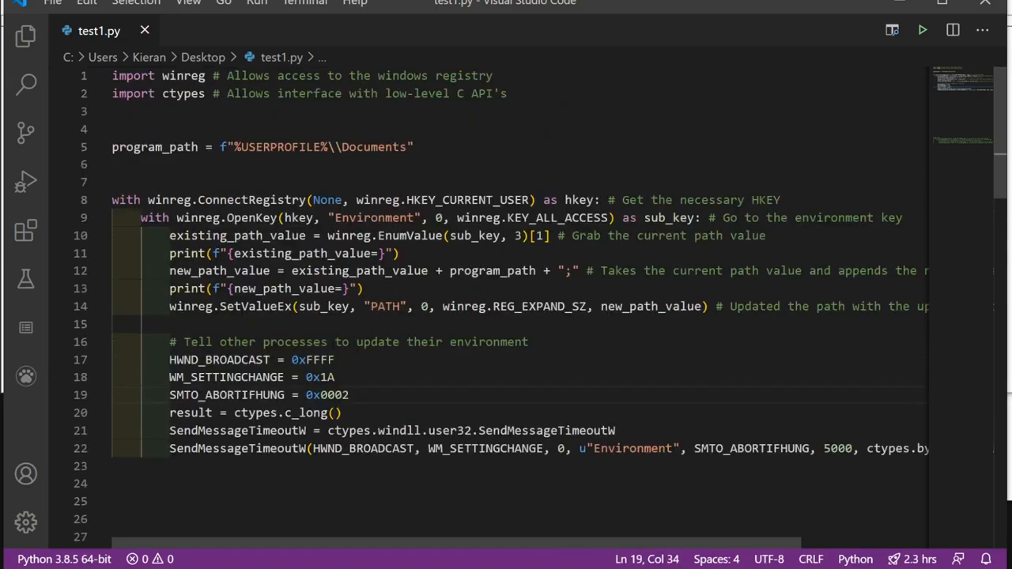
left_click(57, 165)
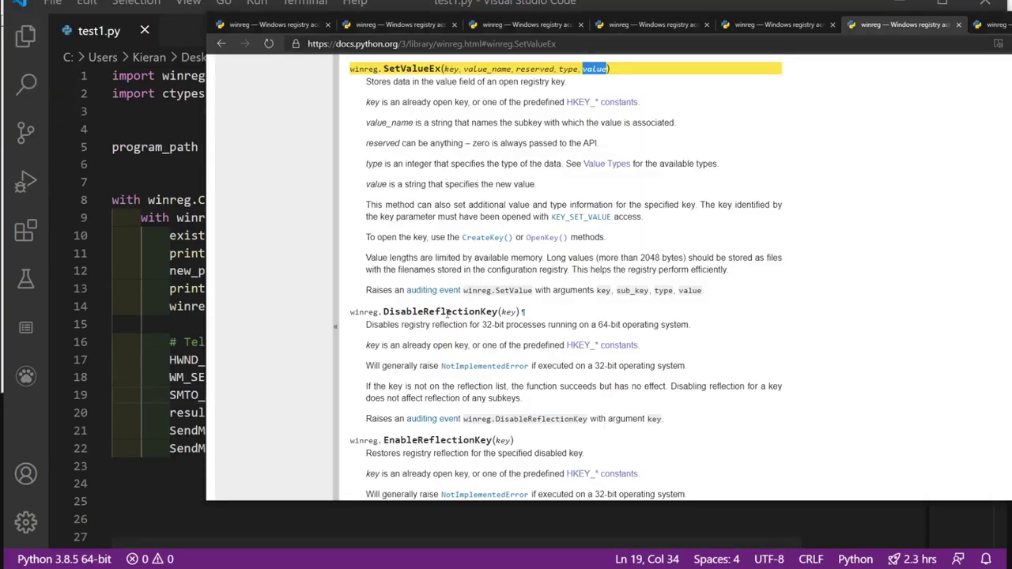
scroll("up", 3)
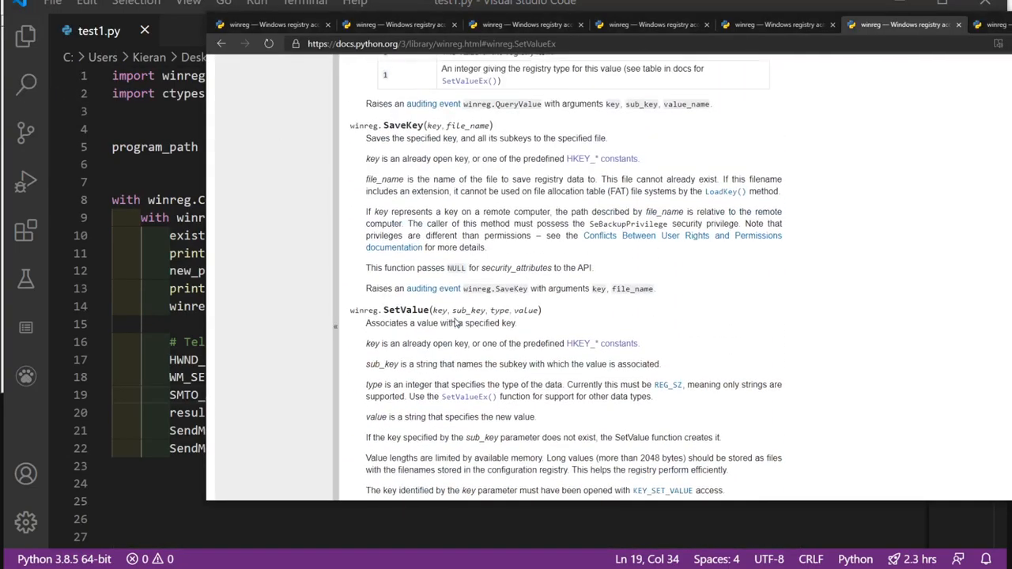
scroll("up", 3)
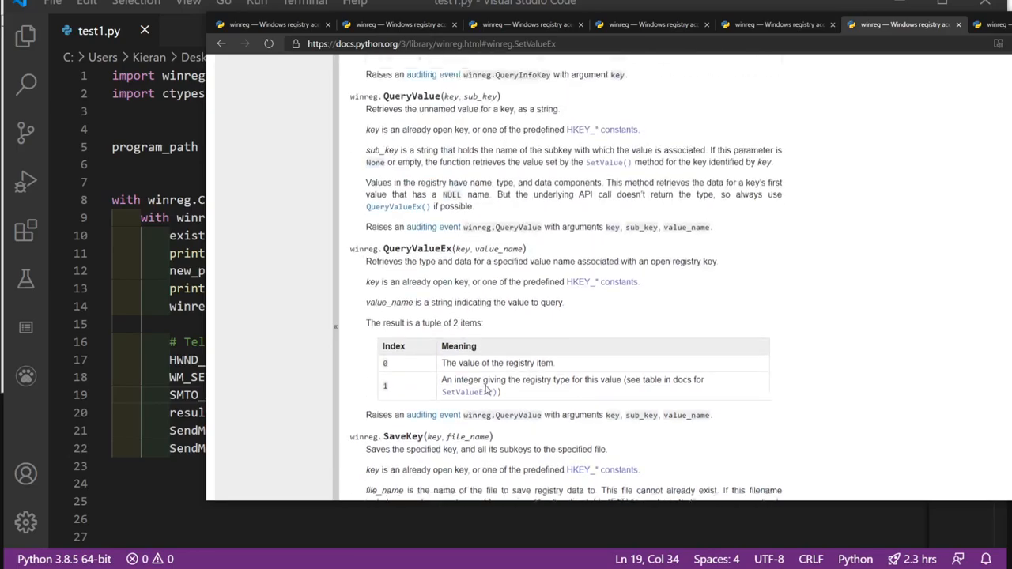